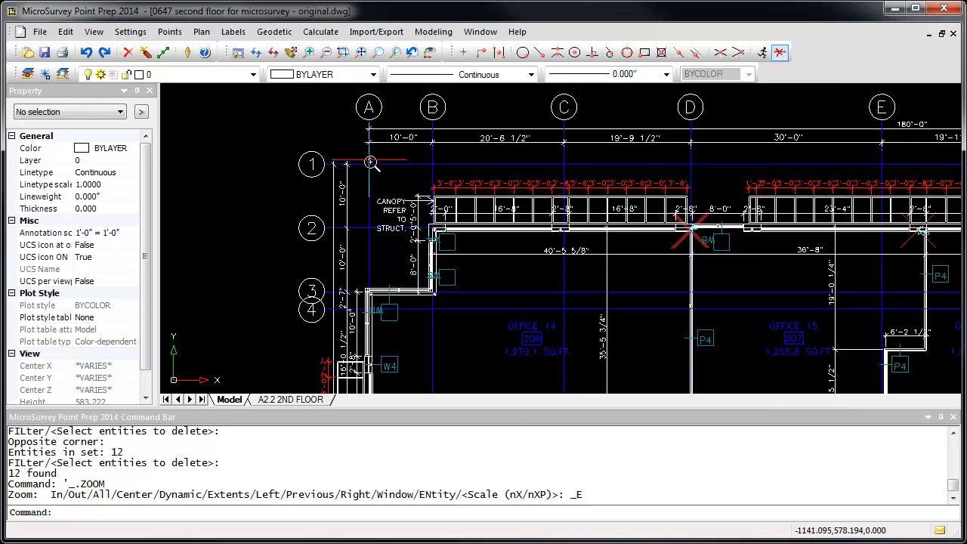
pyautogui.moveTo(438, 167)
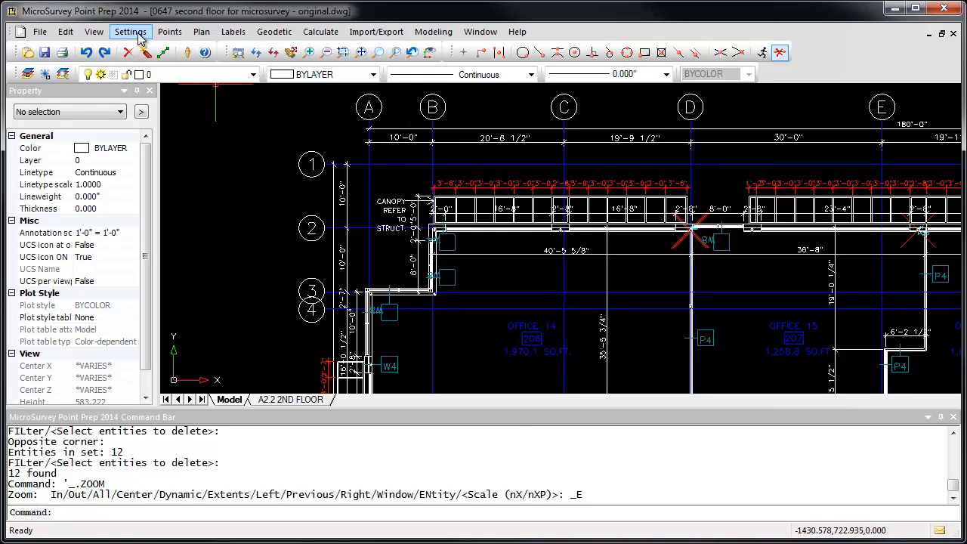
# Isolate the layers of the selected grid-line entities via Settings > Layer Control Tools.
pyautogui.click(151, 32)
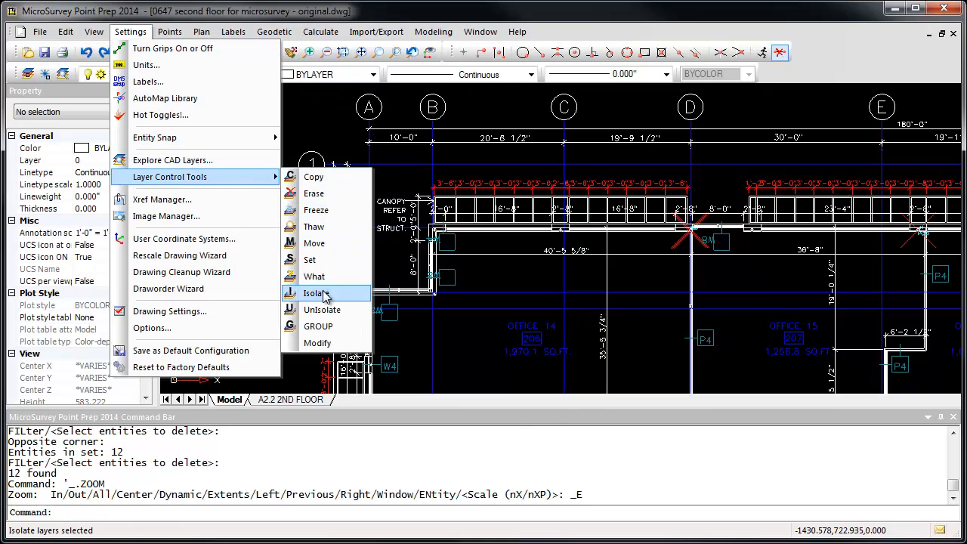
pyautogui.click(314, 293)
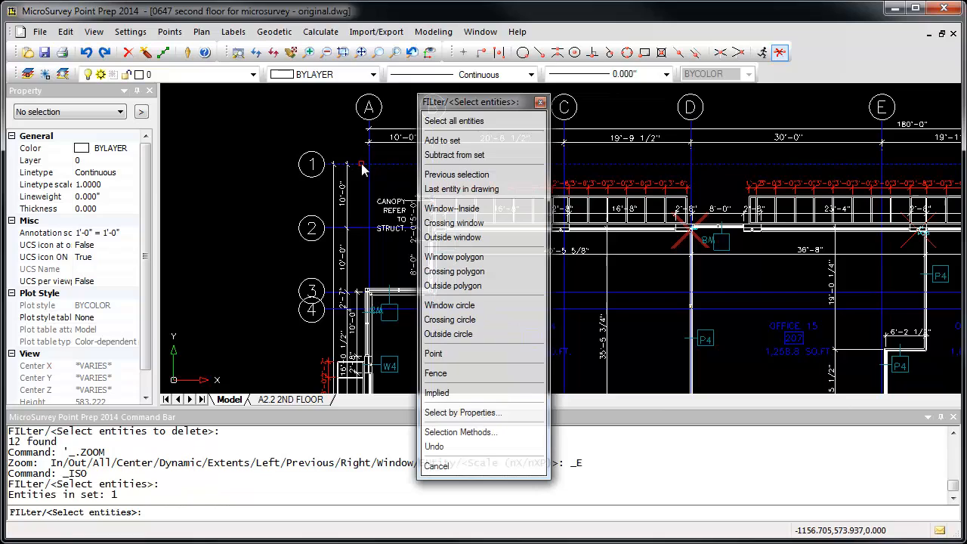
pyautogui.moveTo(311, 163)
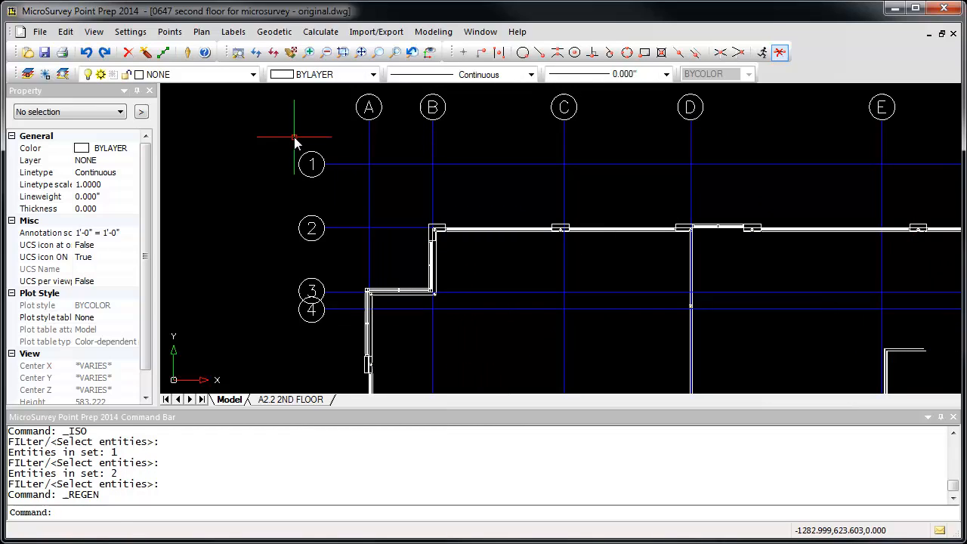
pyautogui.moveTo(171, 32)
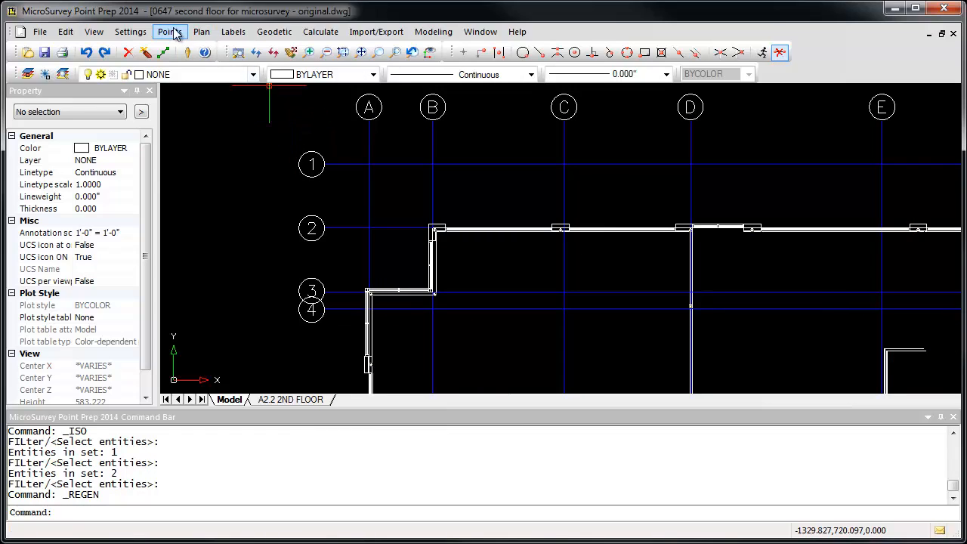
# Start Add Points to CAD Intersections from the Points > Draw Points menu.
pyautogui.click(163, 32)
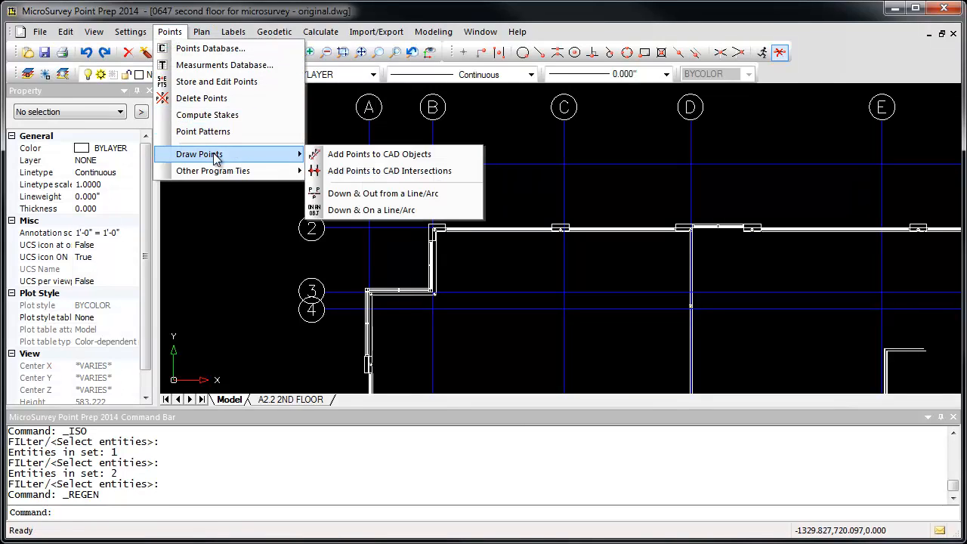
pyautogui.moveTo(381, 171)
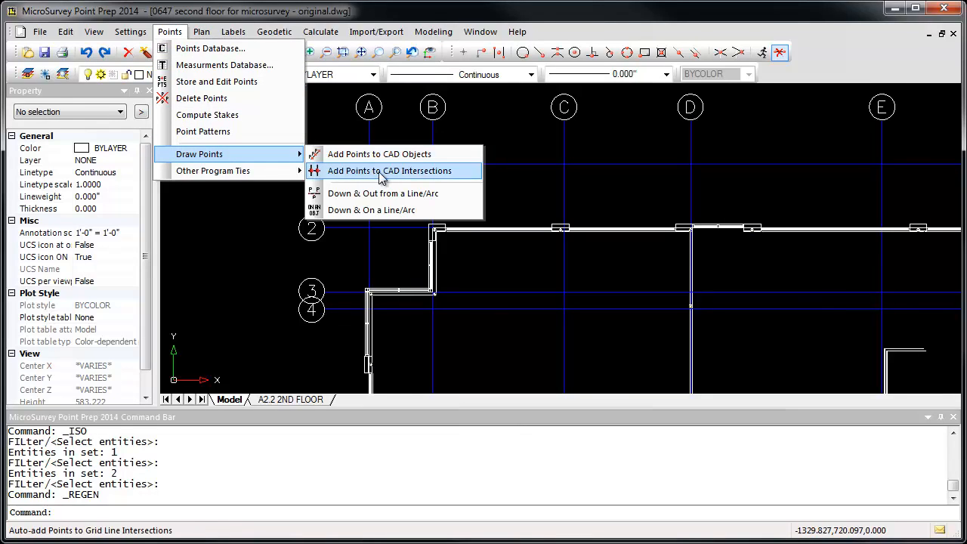
pyautogui.click(390, 169)
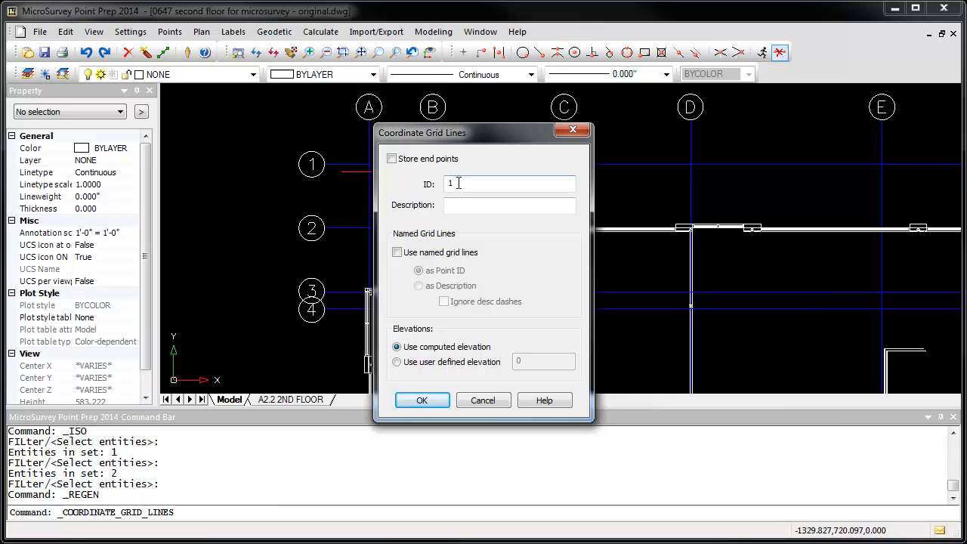
pyautogui.moveTo(462, 184)
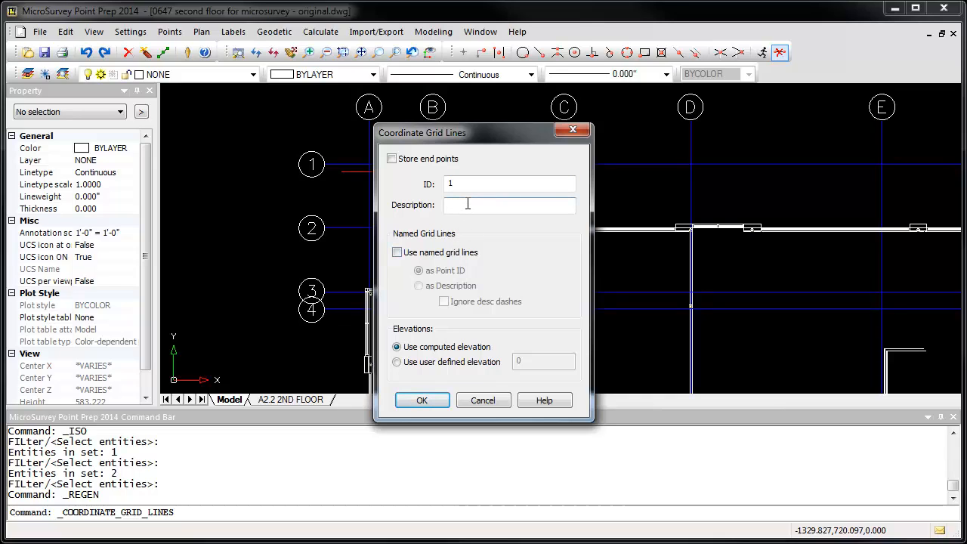
# Confirm grid point settings: description GRID, grid names as point IDs, user-defined elevation 0.
pyautogui.write('G')
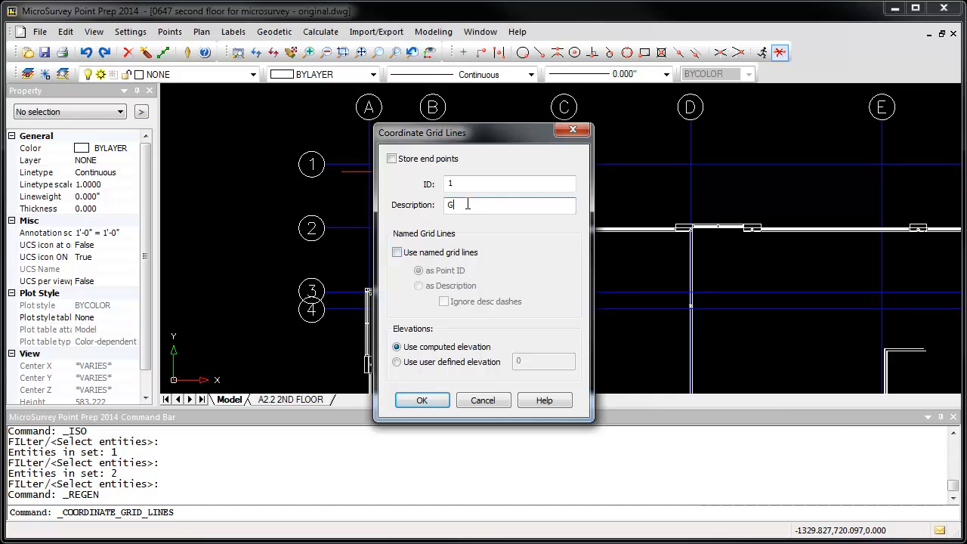
pyautogui.click(396, 252)
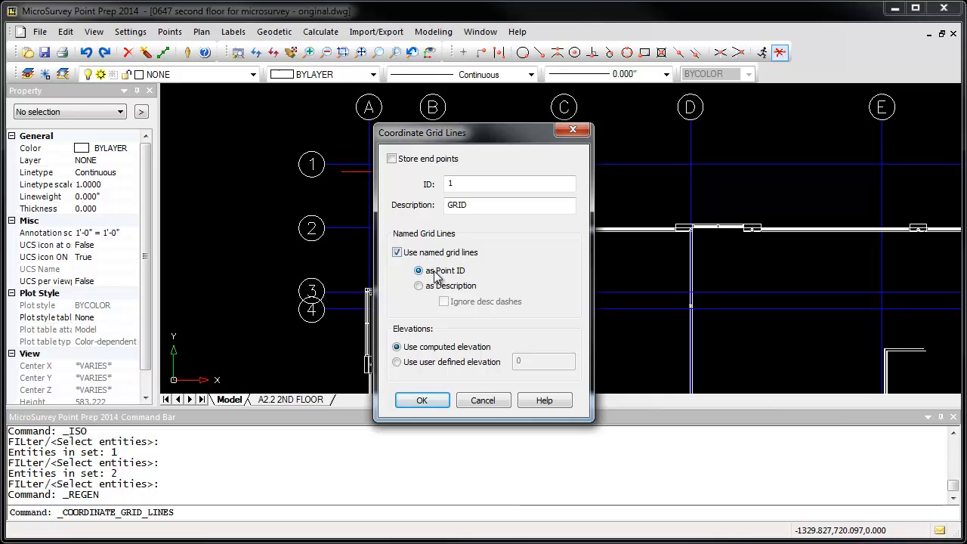
pyautogui.moveTo(444, 275)
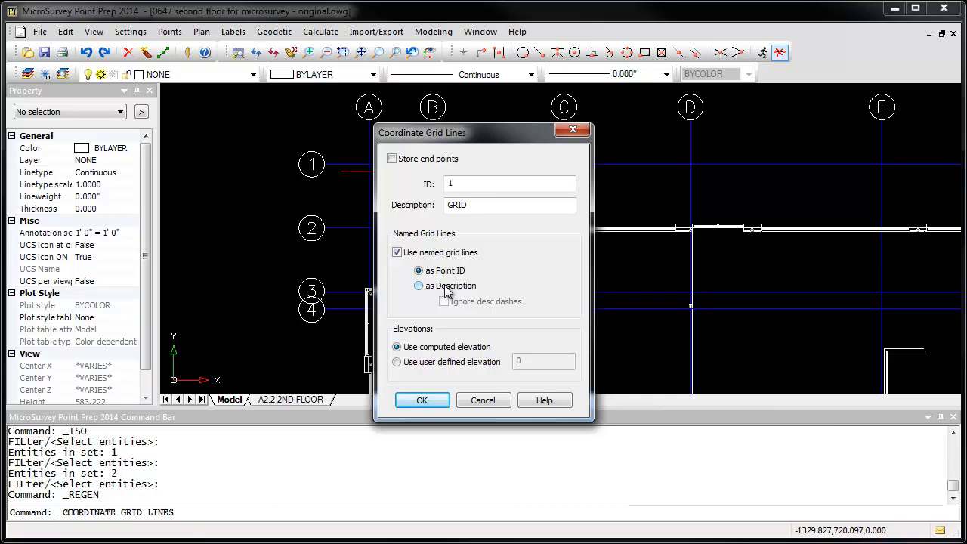
pyautogui.click(419, 285)
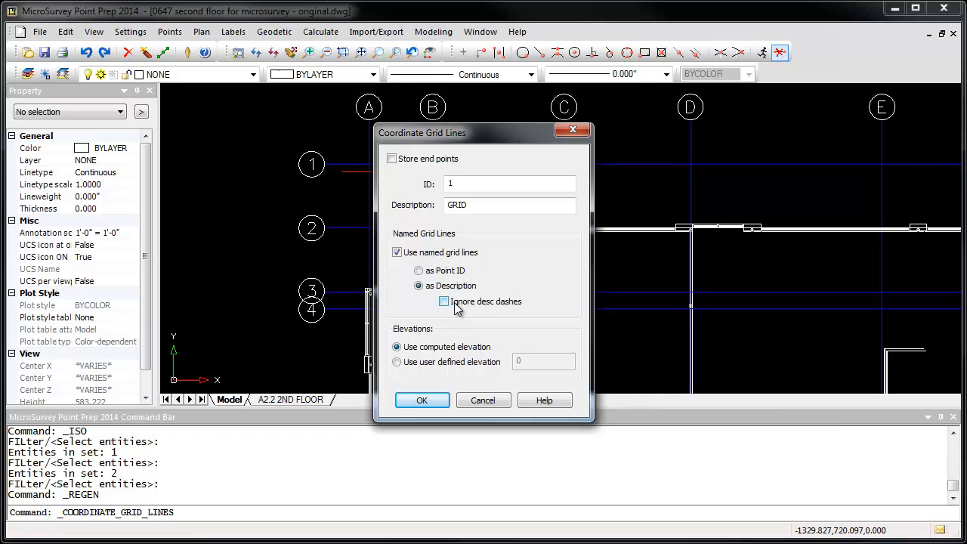
pyautogui.click(418, 271)
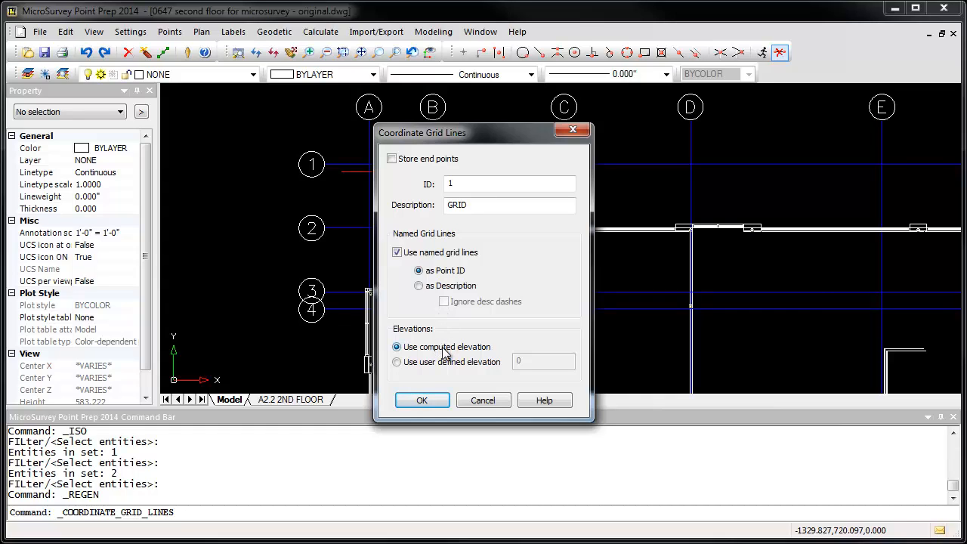
pyautogui.moveTo(441, 363)
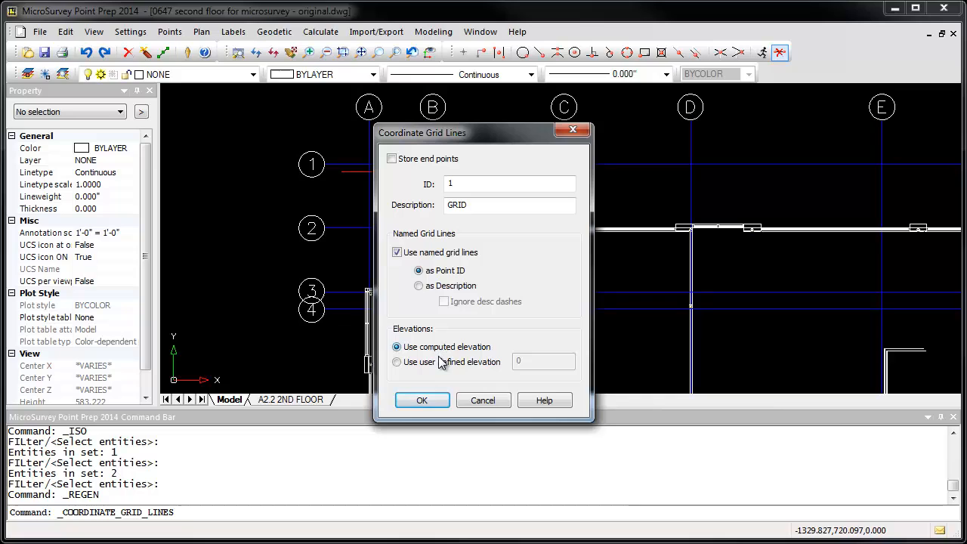
pyautogui.click(395, 363)
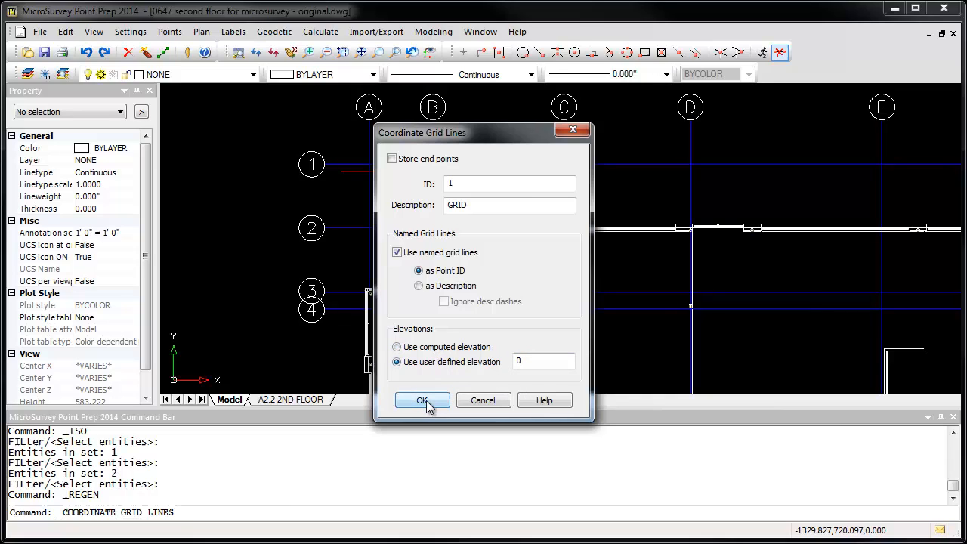
pyautogui.click(422, 401)
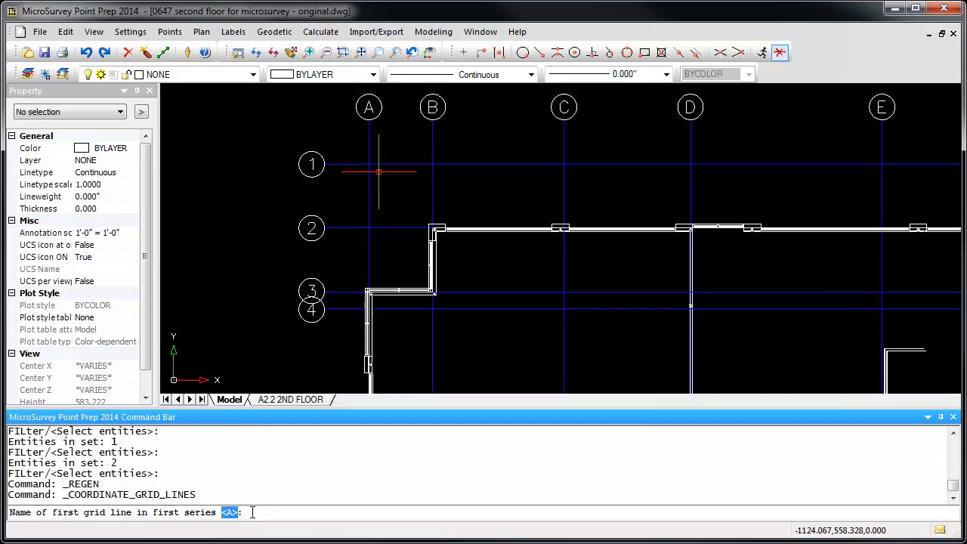
# Accept name A and pick grid lines A and C for the first grid series.
pyautogui.press('Enter')
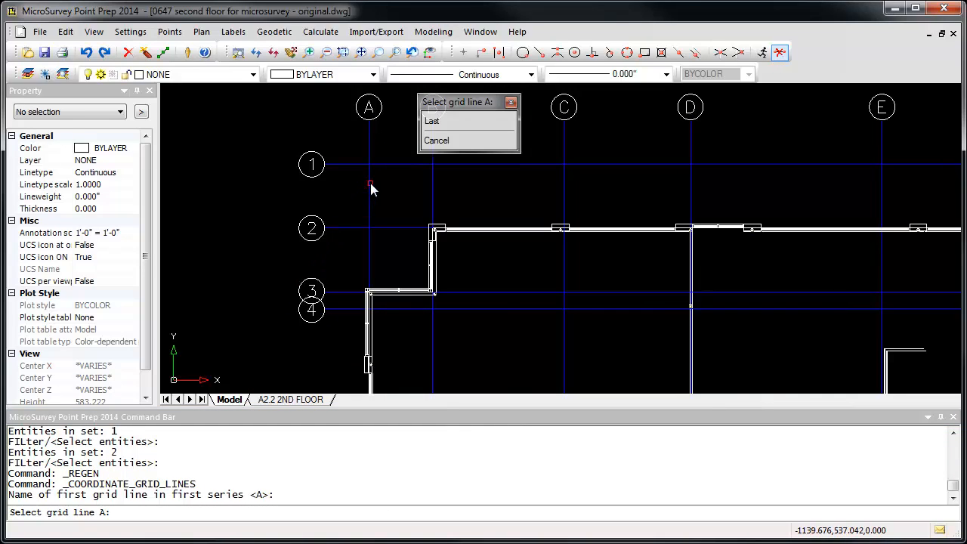
pyautogui.click(368, 187)
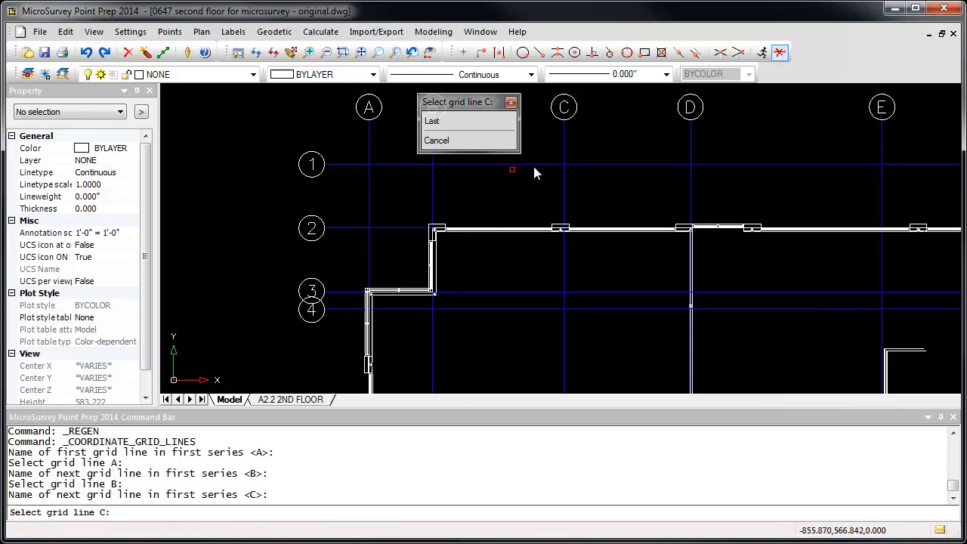
pyautogui.click(563, 182)
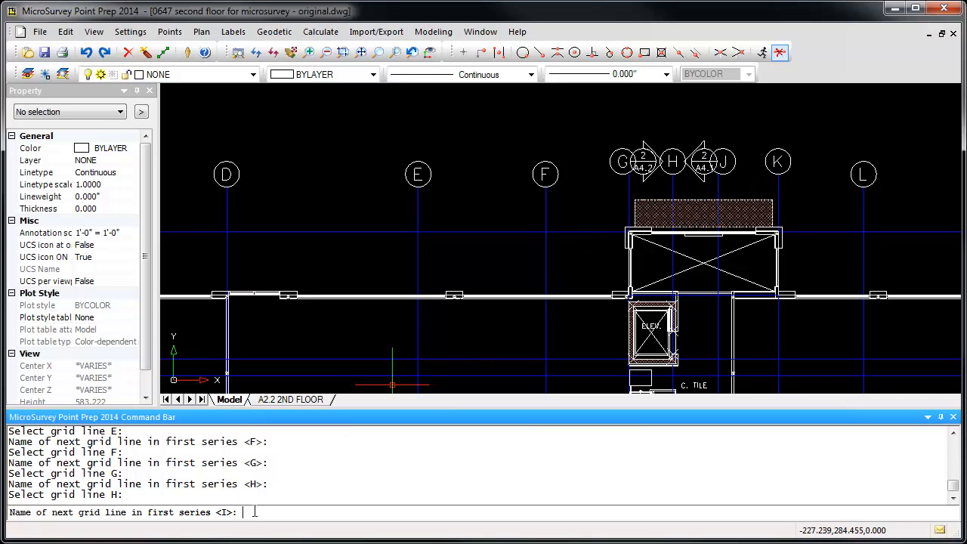
# Name the next line J, skipping I, and pick grid line K for the first series.
pyautogui.write('J')
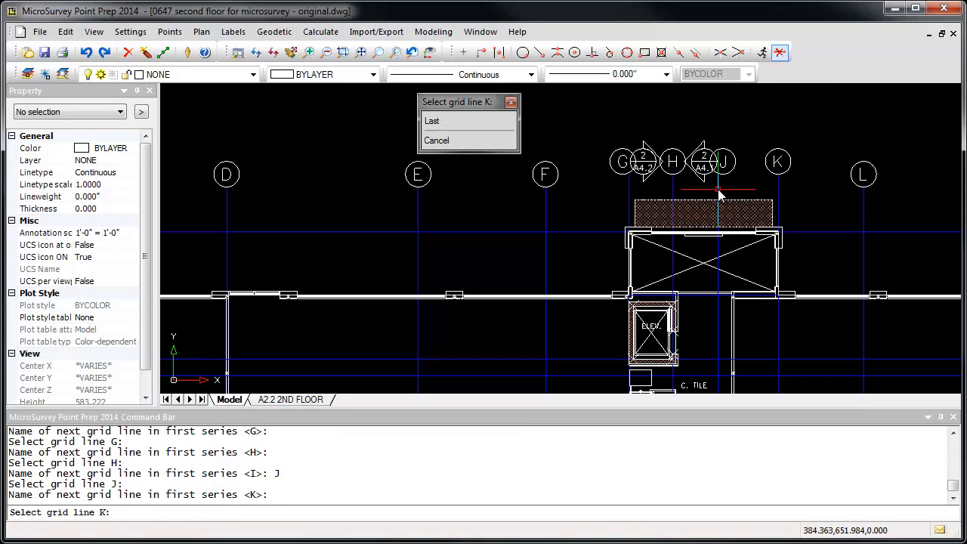
pyautogui.moveTo(783, 195)
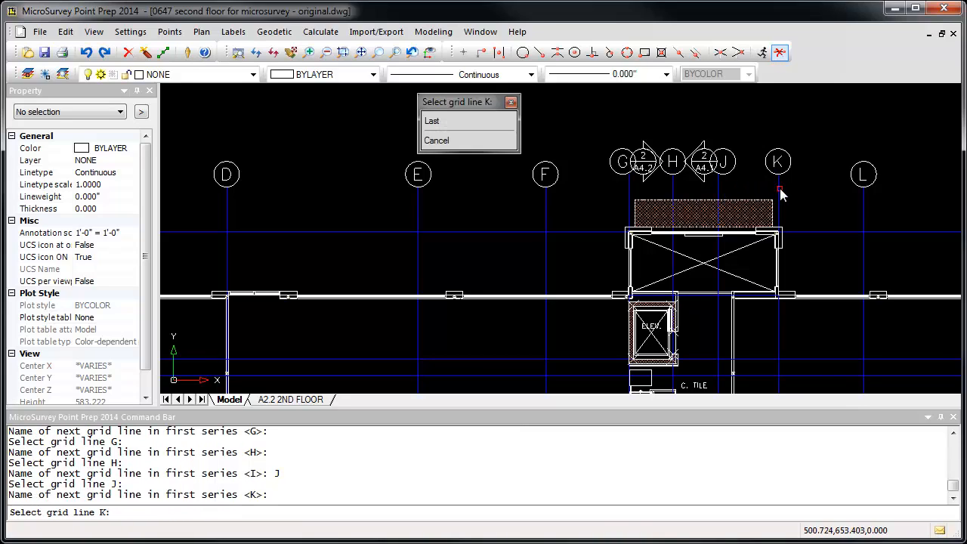
pyautogui.click(778, 191)
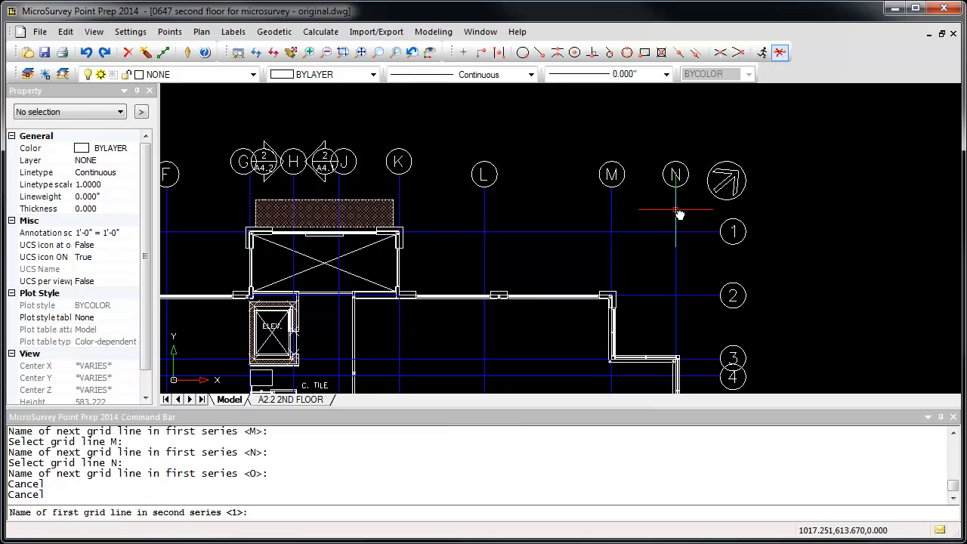
pyautogui.moveTo(693, 231)
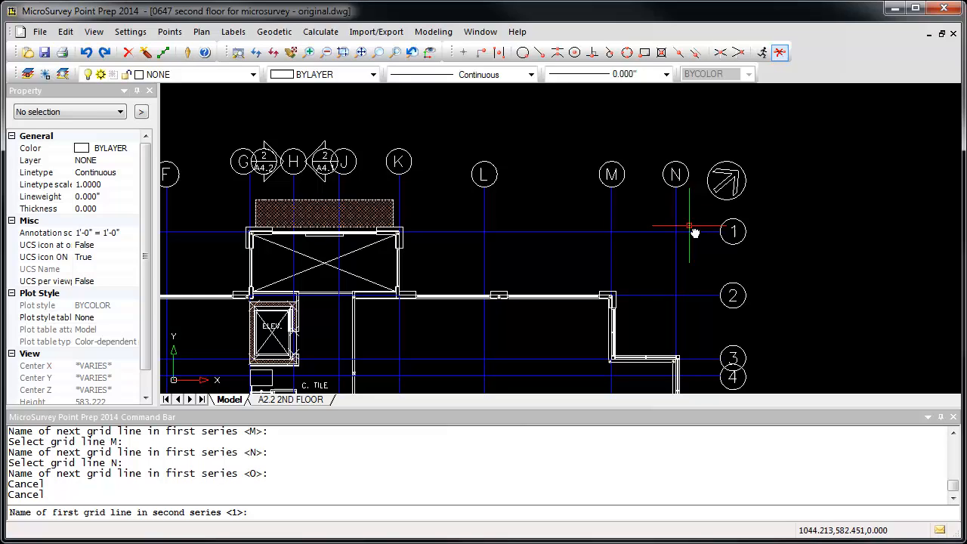
# Pick second-series grid lines 1, 2, 3, 6 and 9, adding 117 intersection points.
pyautogui.click(692, 233)
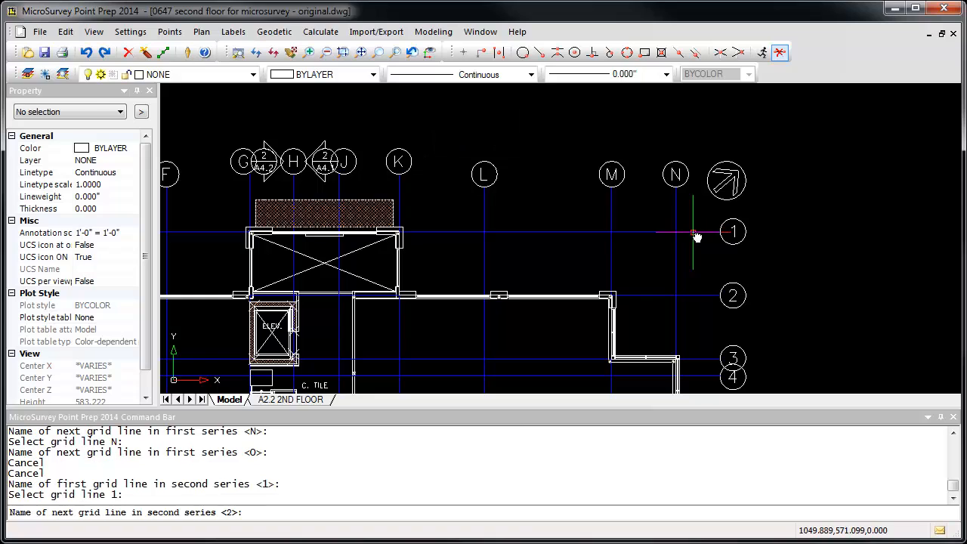
pyautogui.click(698, 295)
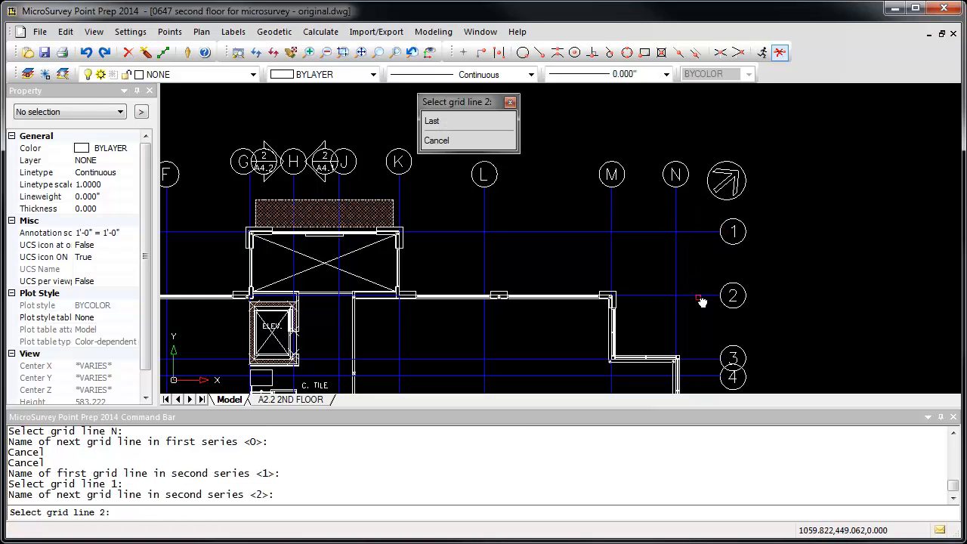
pyautogui.click(698, 296)
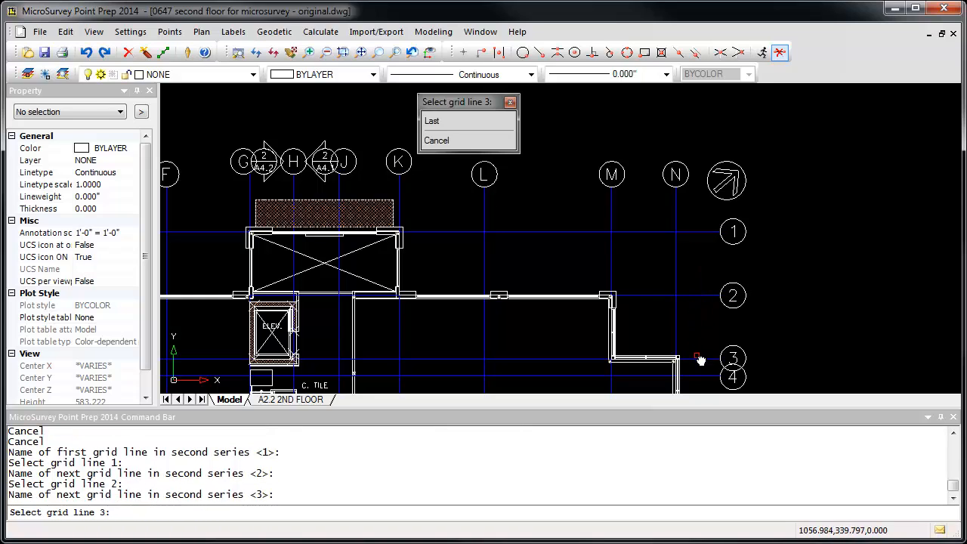
pyautogui.click(699, 358)
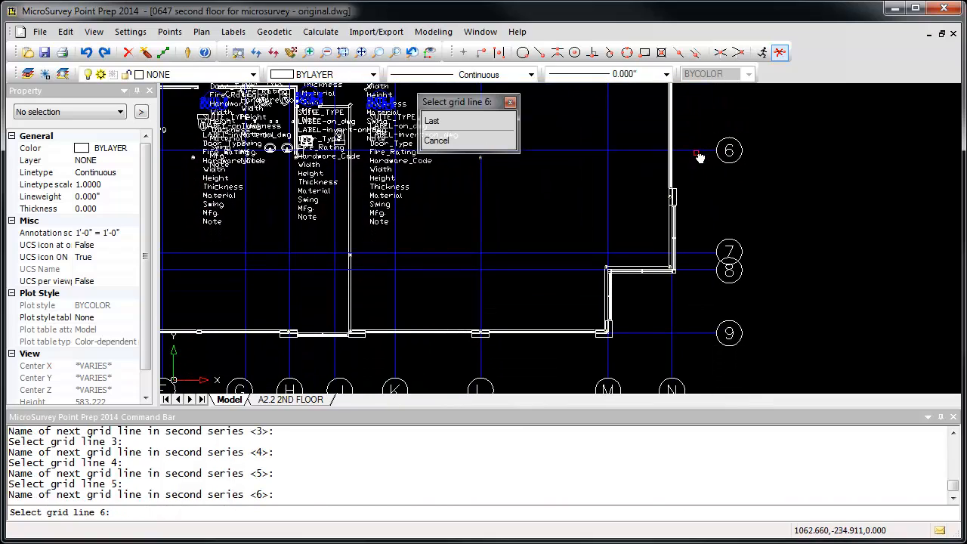
pyautogui.click(698, 151)
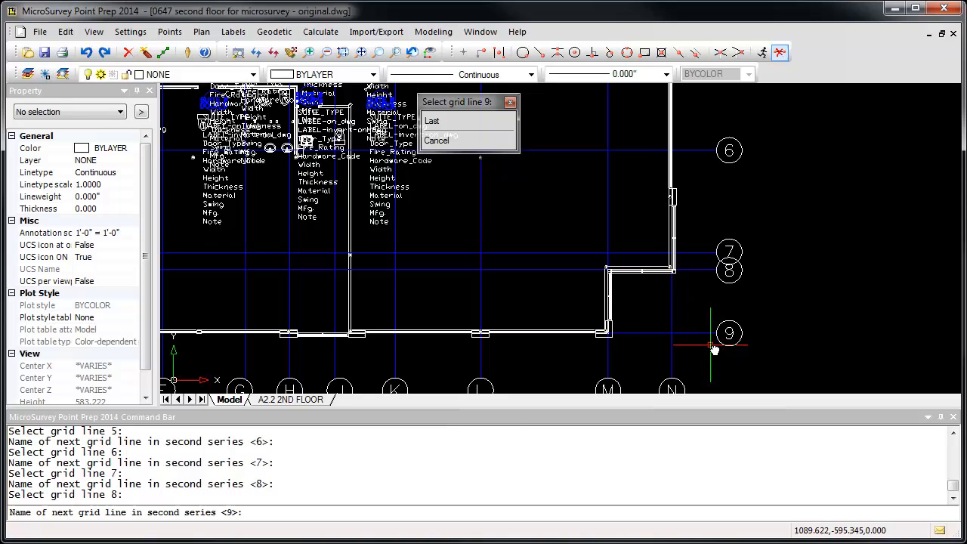
pyautogui.click(710, 346)
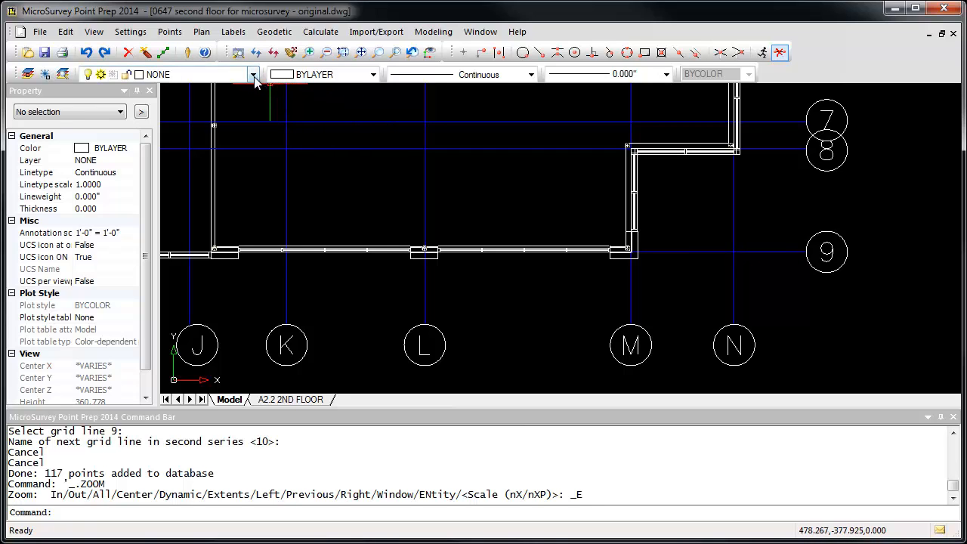
# Unisolate all layers and launch the Points Database coordinate editor.
pyautogui.click(130, 32)
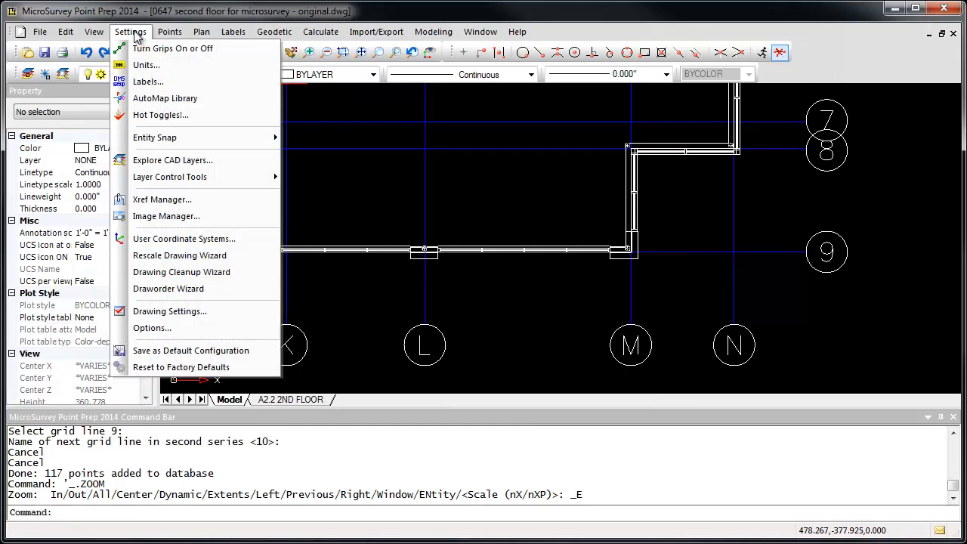
pyautogui.moveTo(170, 175)
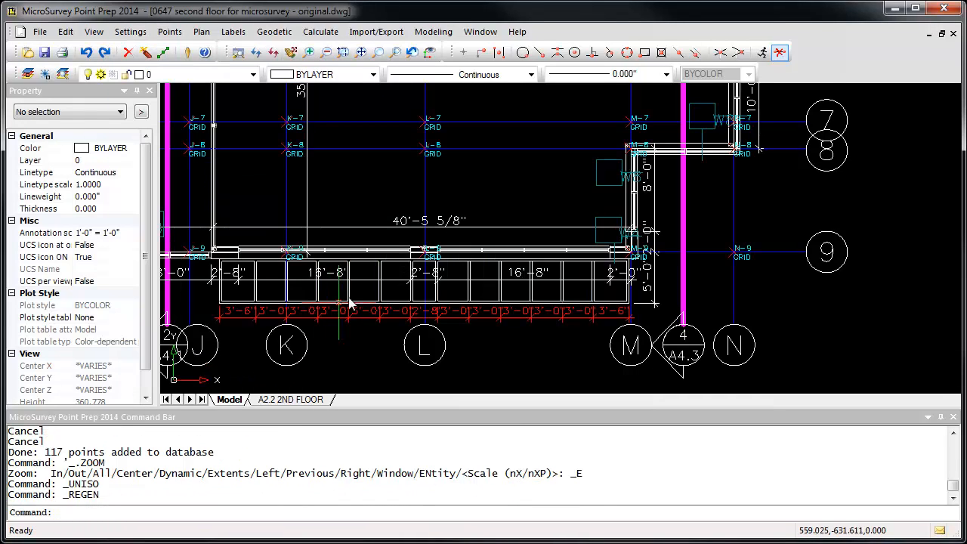
pyautogui.moveTo(750, 260)
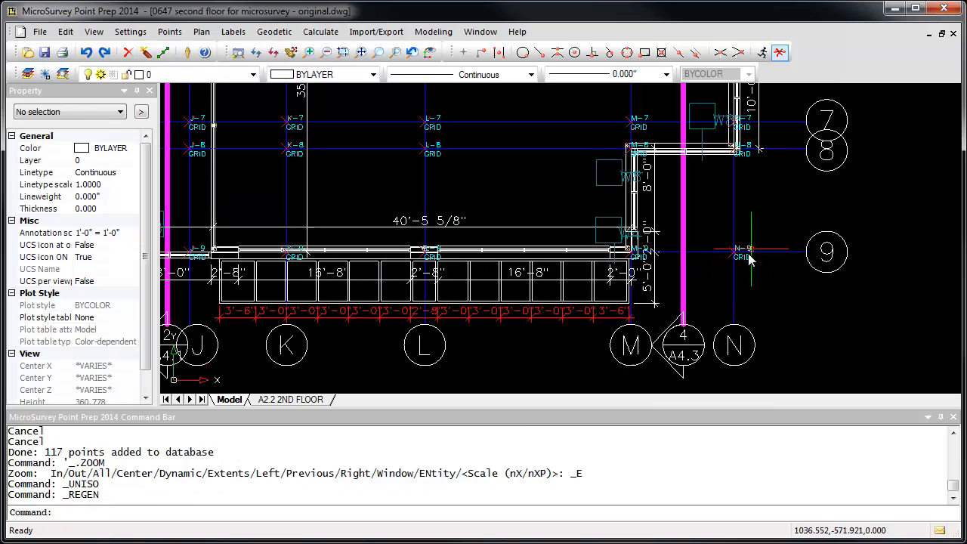
pyautogui.moveTo(405, 138)
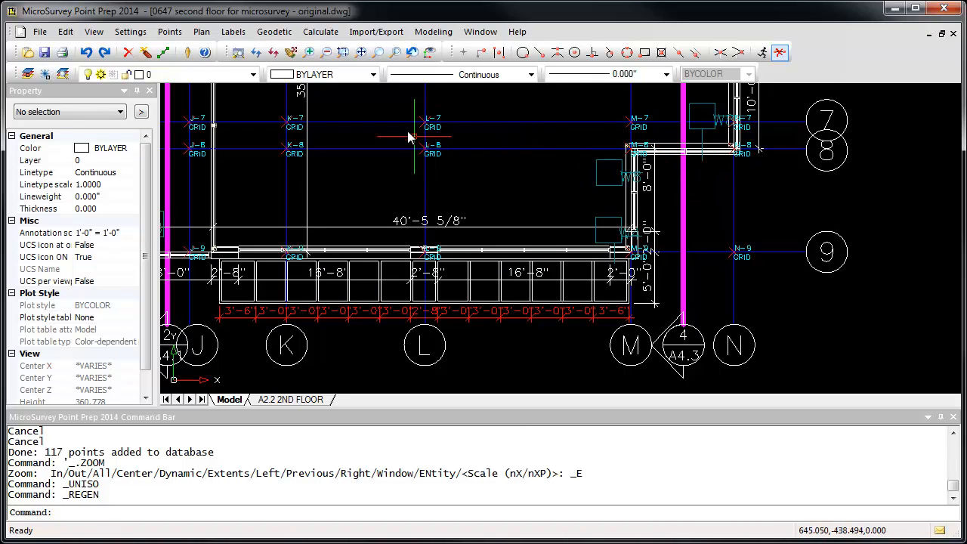
pyautogui.click(167, 31)
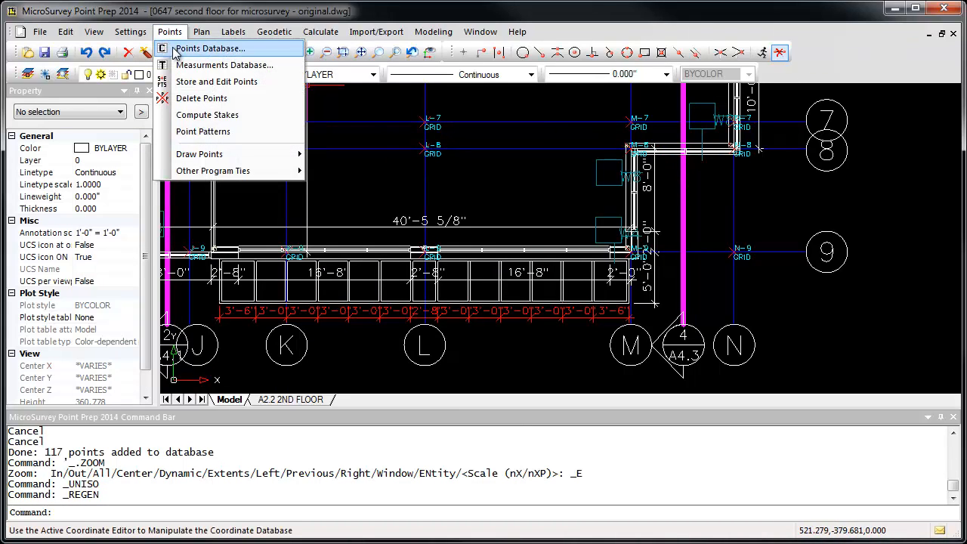
pyautogui.click(211, 48)
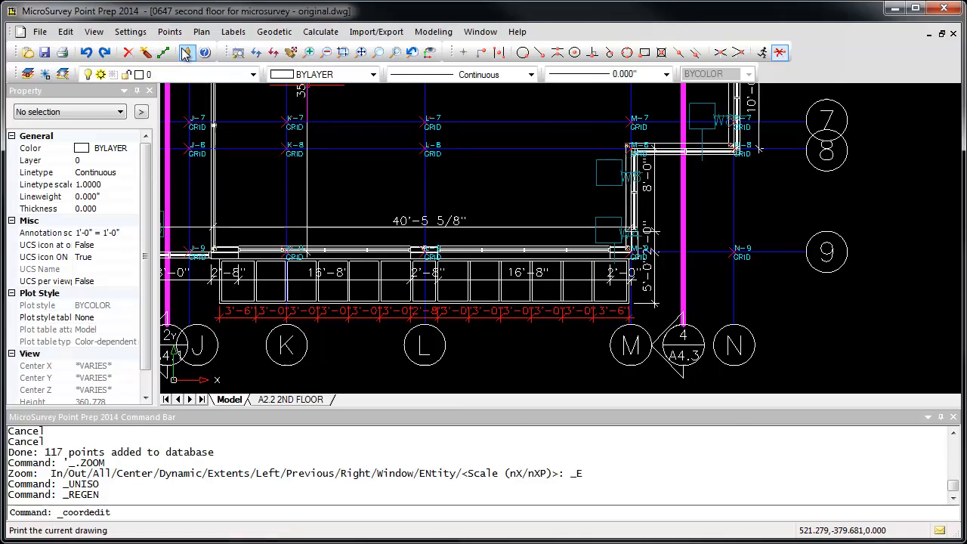